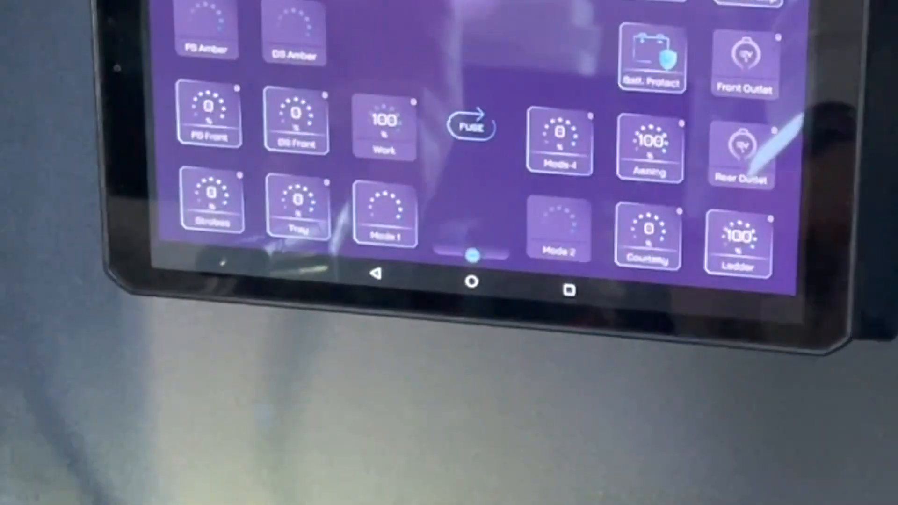
{"action": "scroll", "scroll_direction": "down", "scroll_amount": 3}
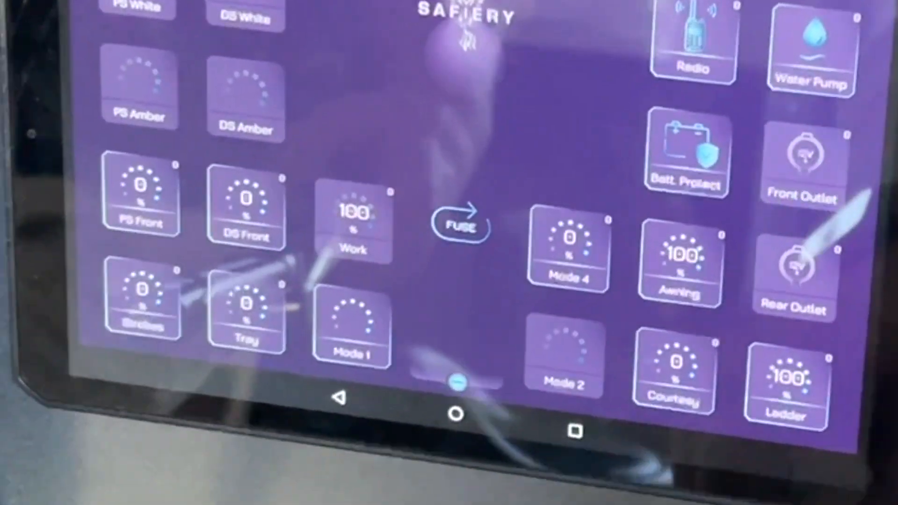